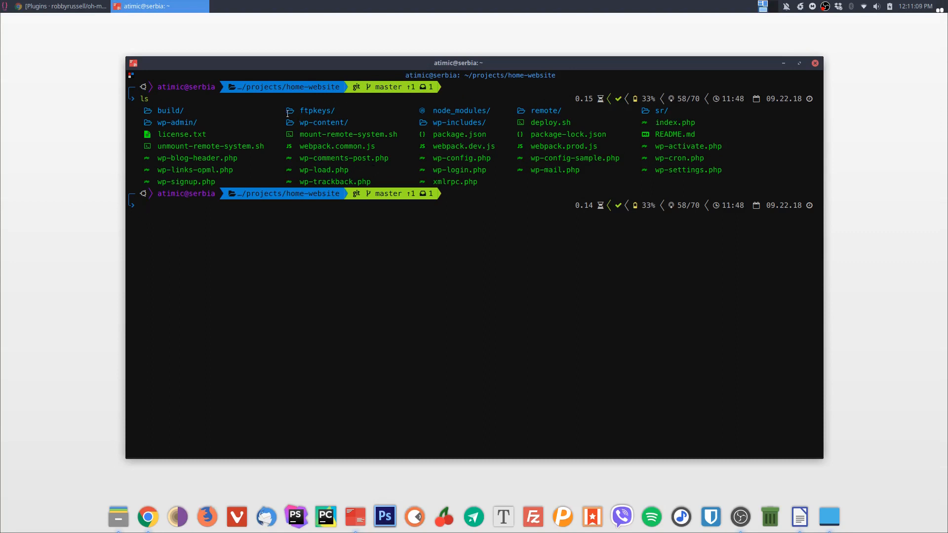
mouse_move(306, 227)
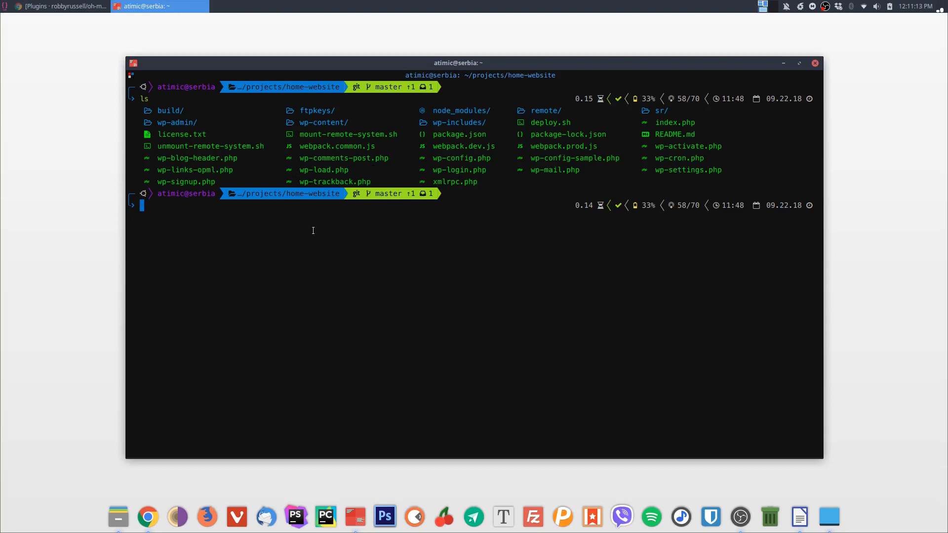
- Commit 'removed npm-debug.log', go home, and browse mc to the archlinux plugin README
type("git commit -m'removed npm-debug.log'")
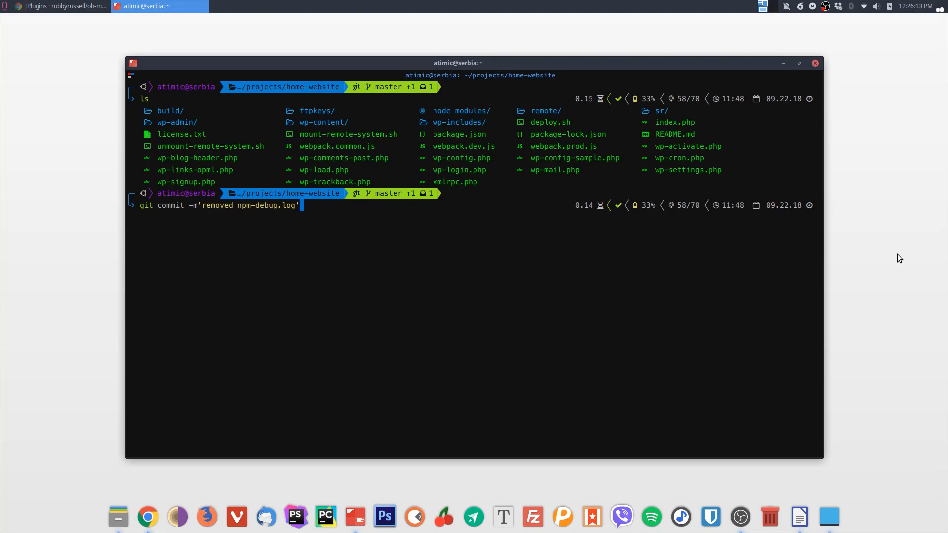
mouse_move(935, 319)
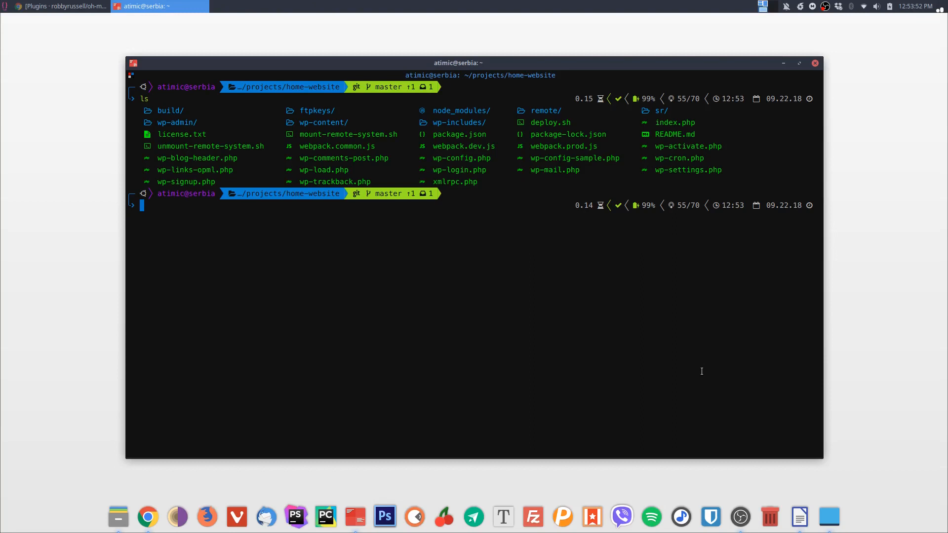
type("cd")
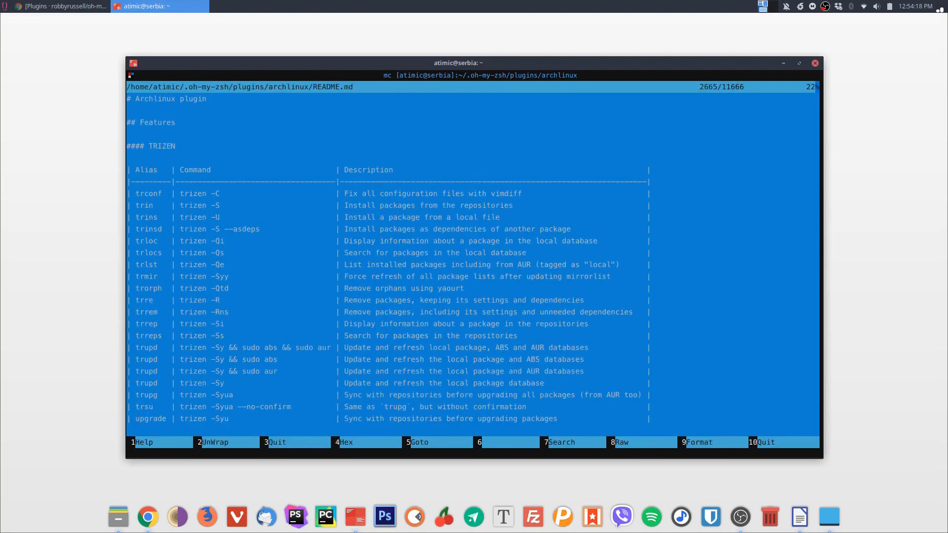
scroll("down", 3)
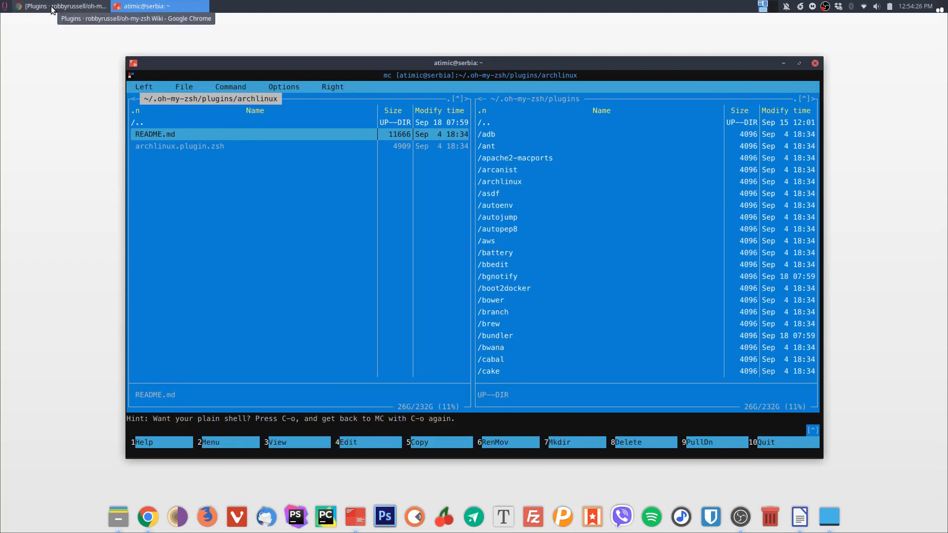
- Locate the chucknorris plugin section on the Plugins wiki and select its name
left_click(60, 6)
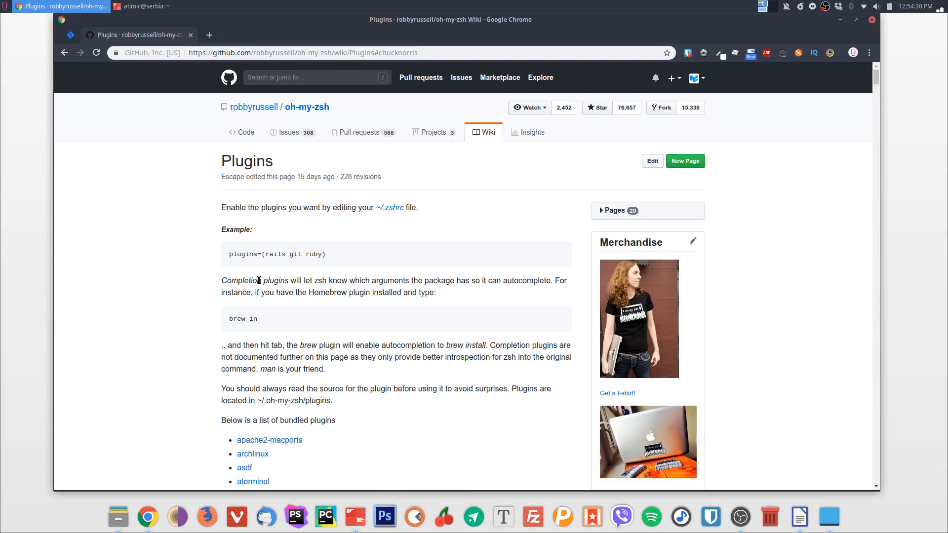
scroll("down", 3)
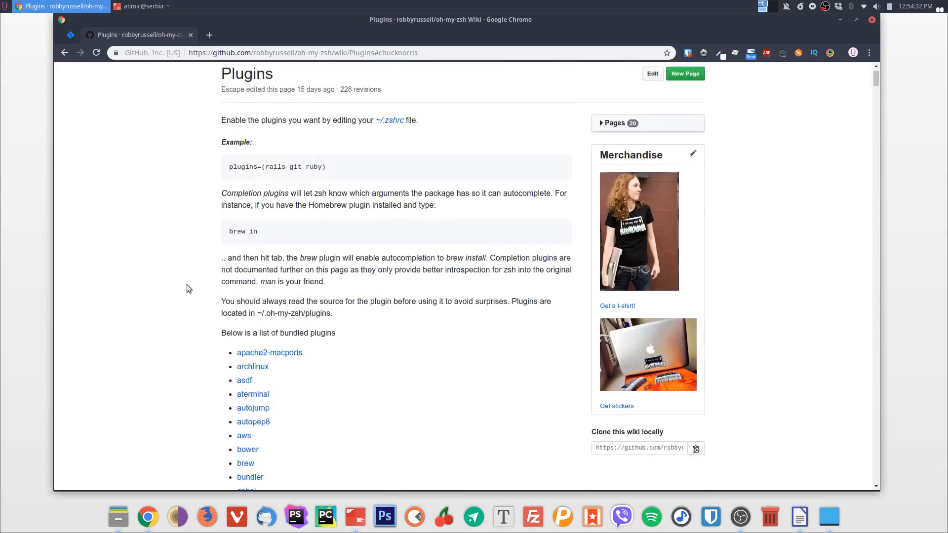
scroll("down", 3)
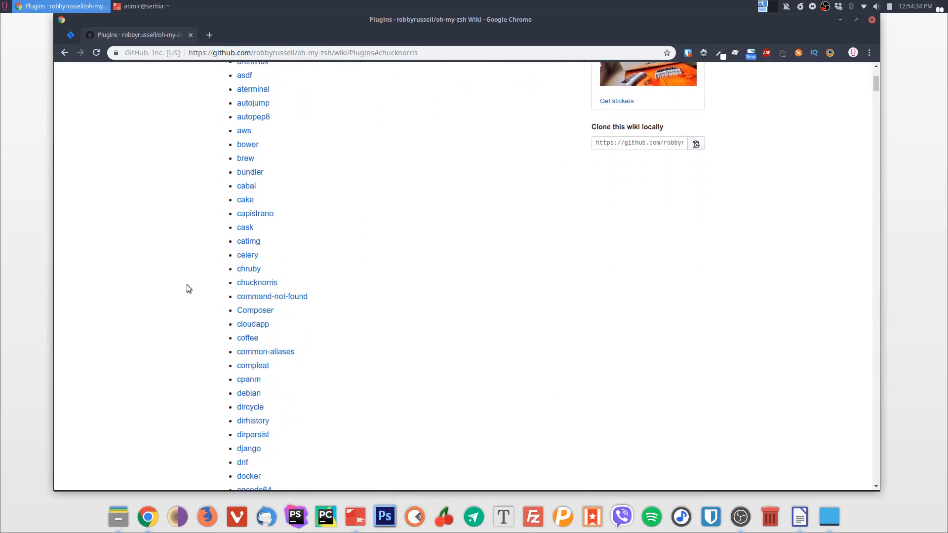
left_click(257, 283)
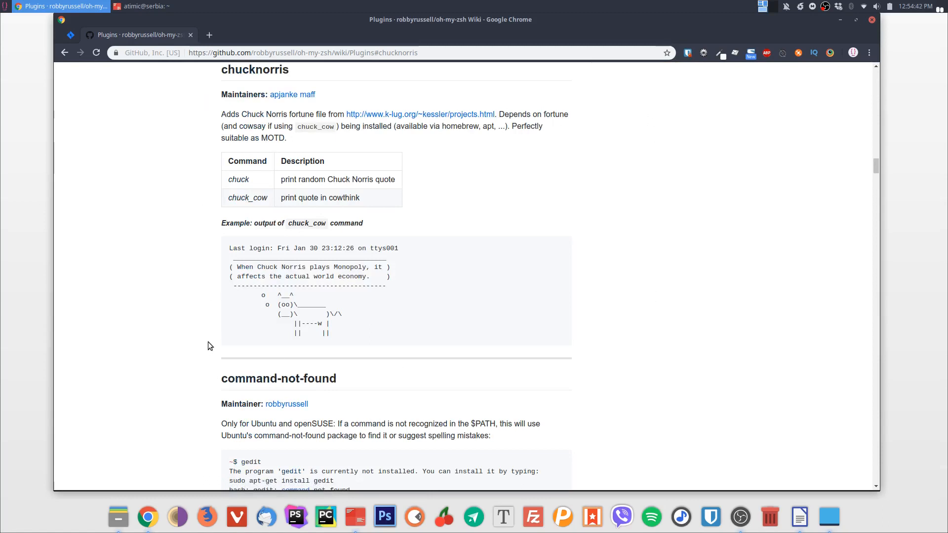
mouse_move(209, 349)
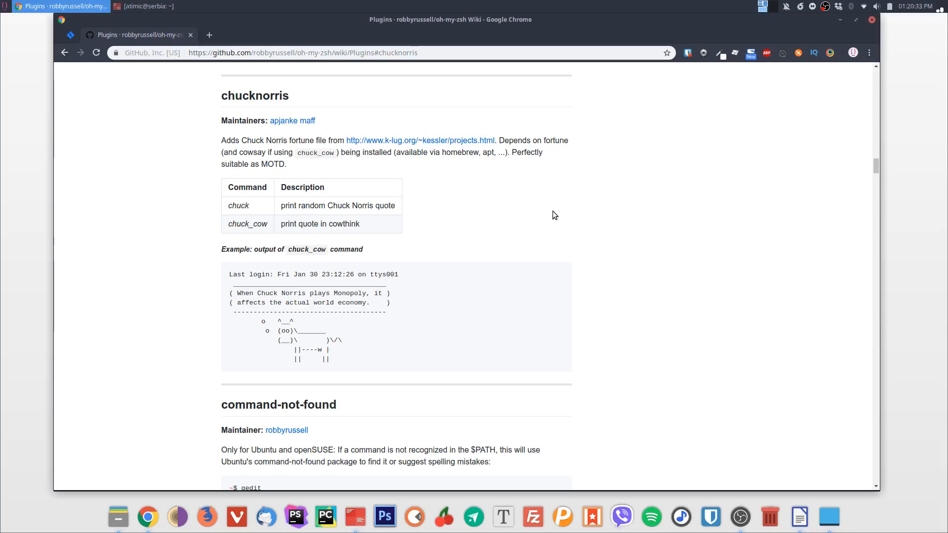
mouse_move(248, 95)
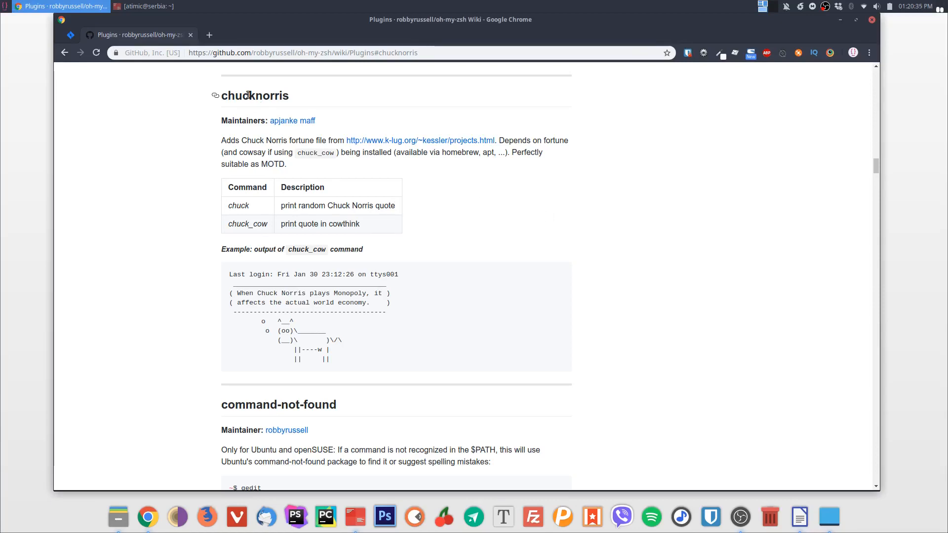
double_click(254, 96)
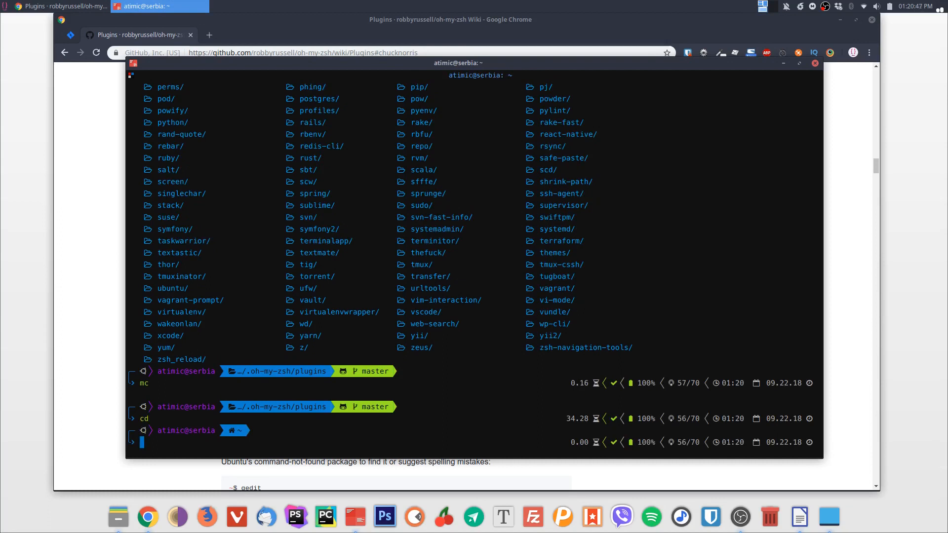
- Edit .zshrc in Vim, find the plugins list and insert chucknorris on a new line
type("vim zshrc")
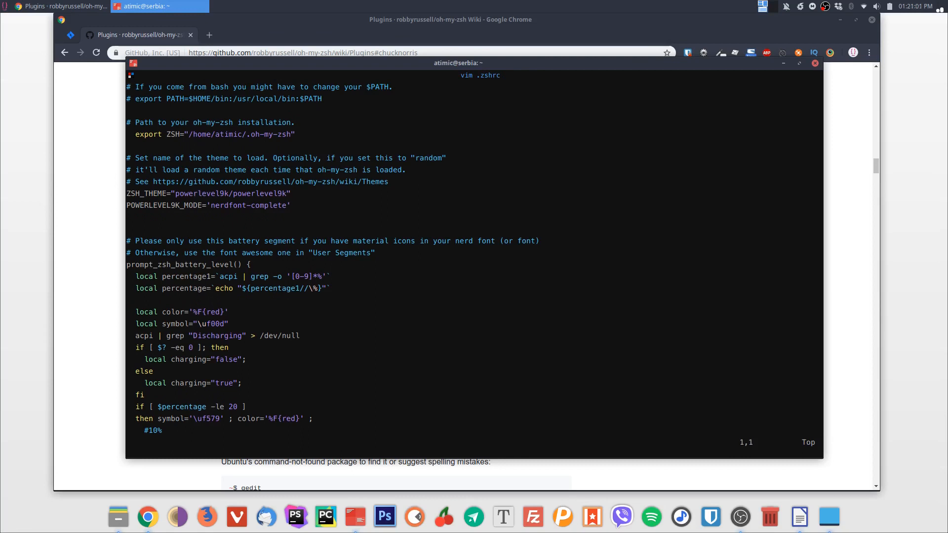
type("/plugi")
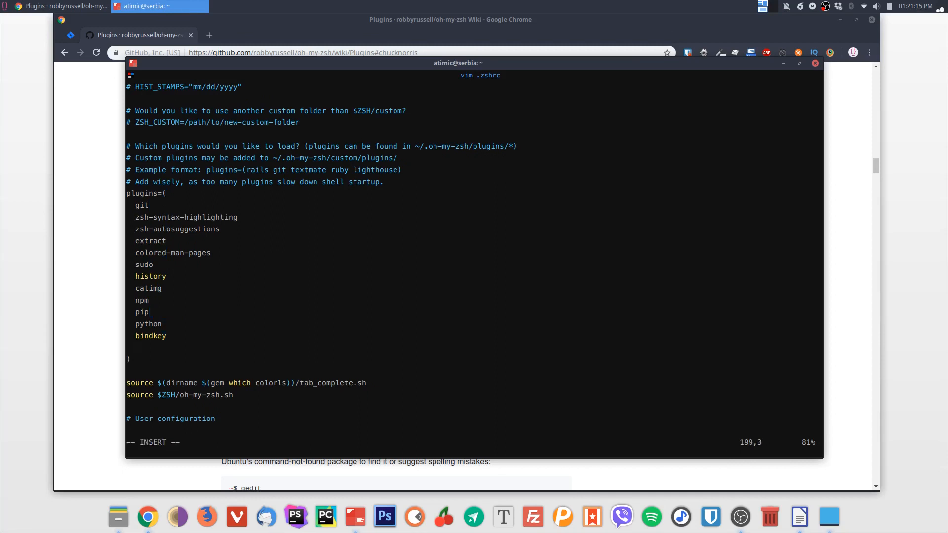
left_click(60, 6)
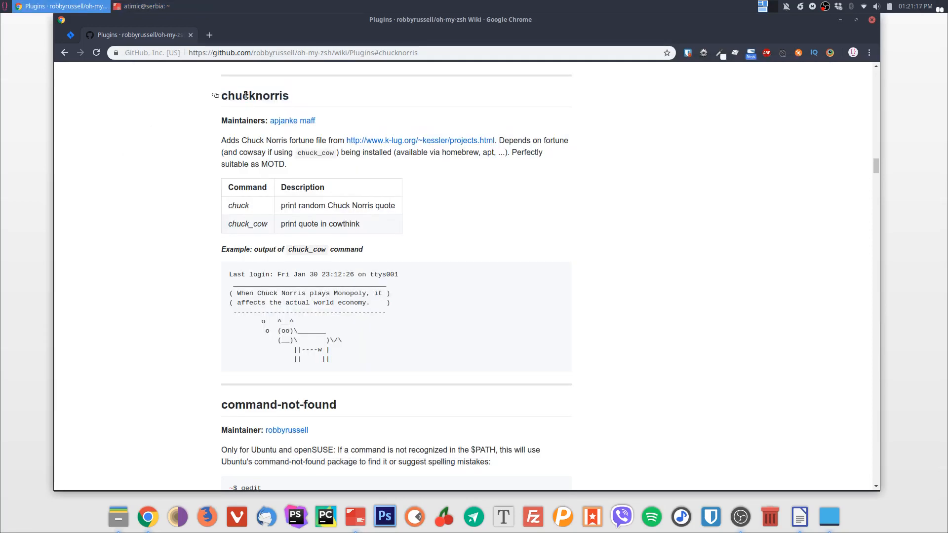
left_click(142, 6)
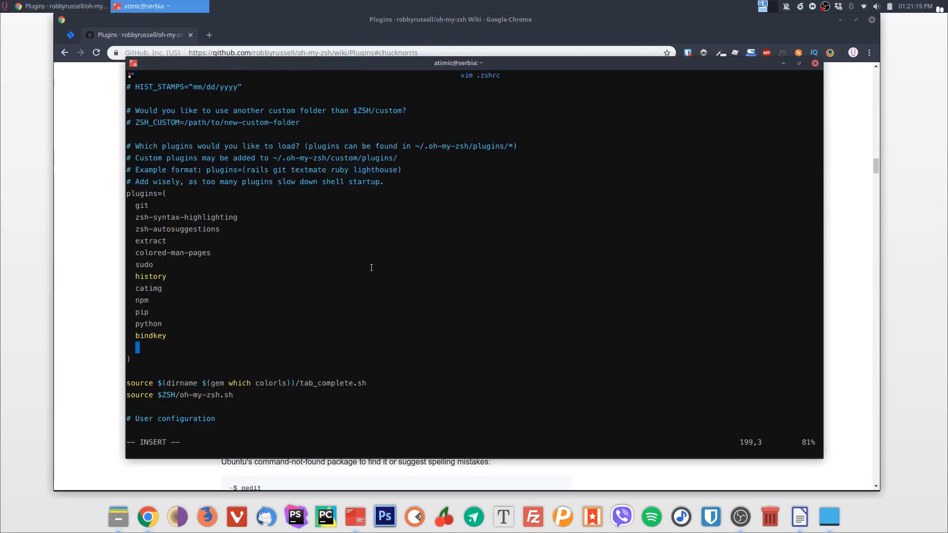
type("chucknorris")
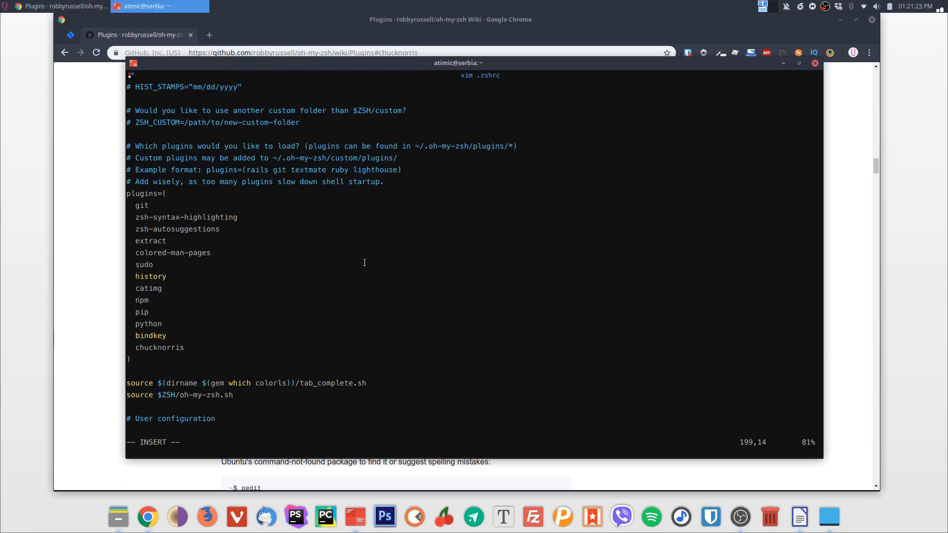
key("Left")
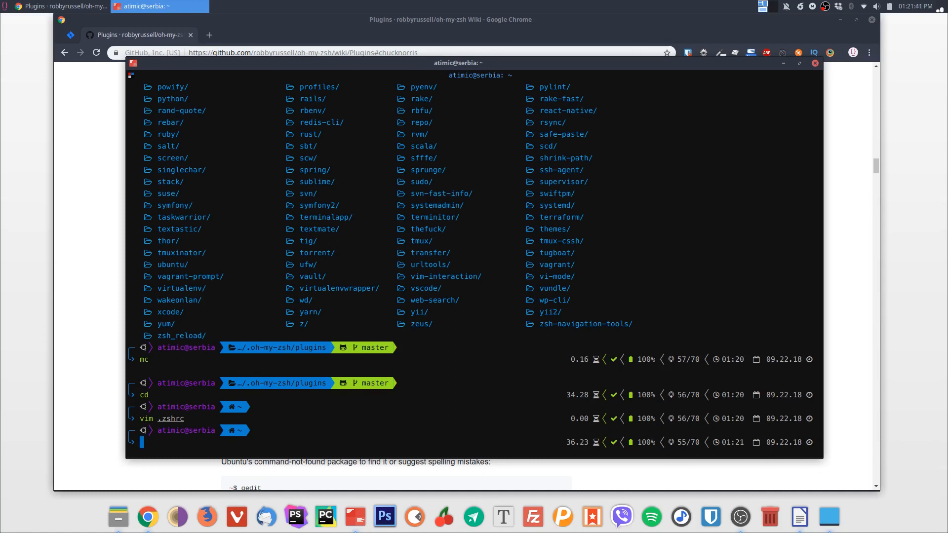
- Reload ~/.zshrc with source and run the chuck command copied from the wiki
type("source ~/.zshrc")
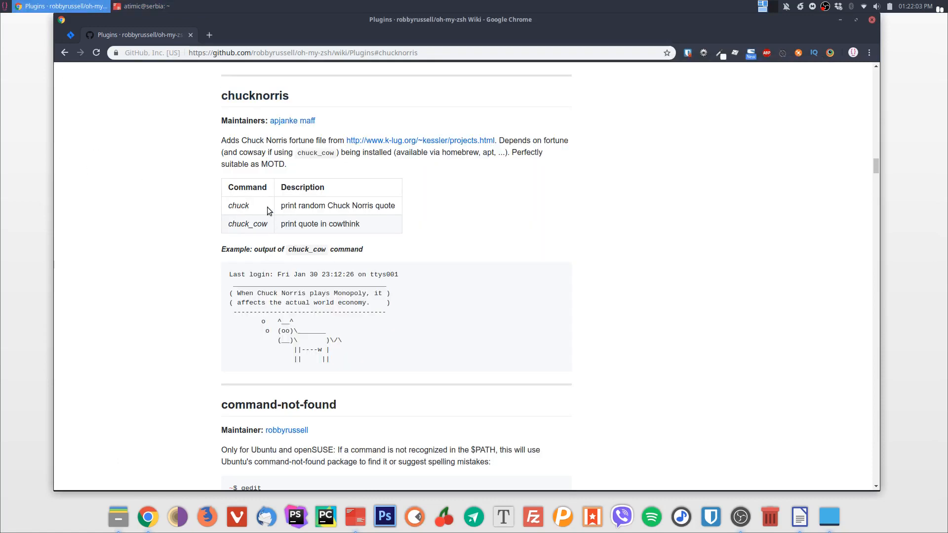
double_click(237, 205)
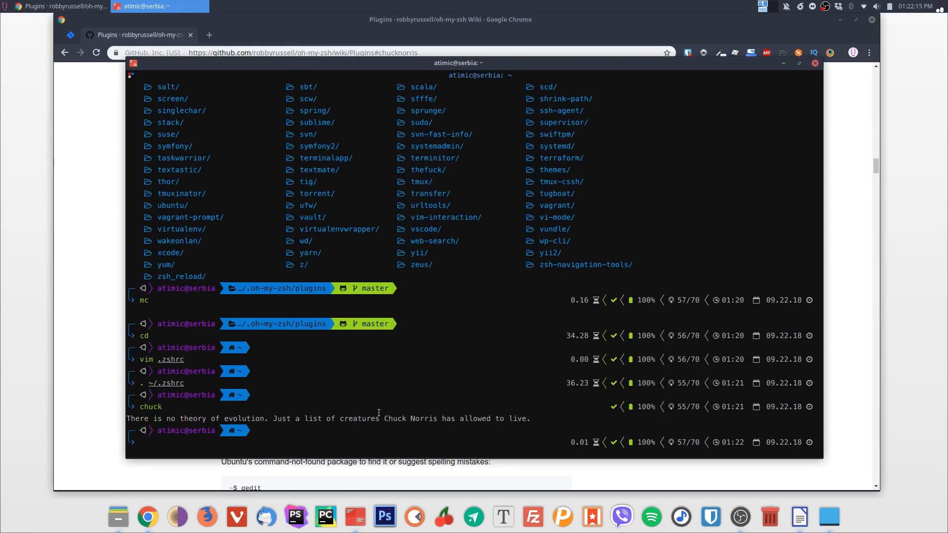
right_click(246, 224)
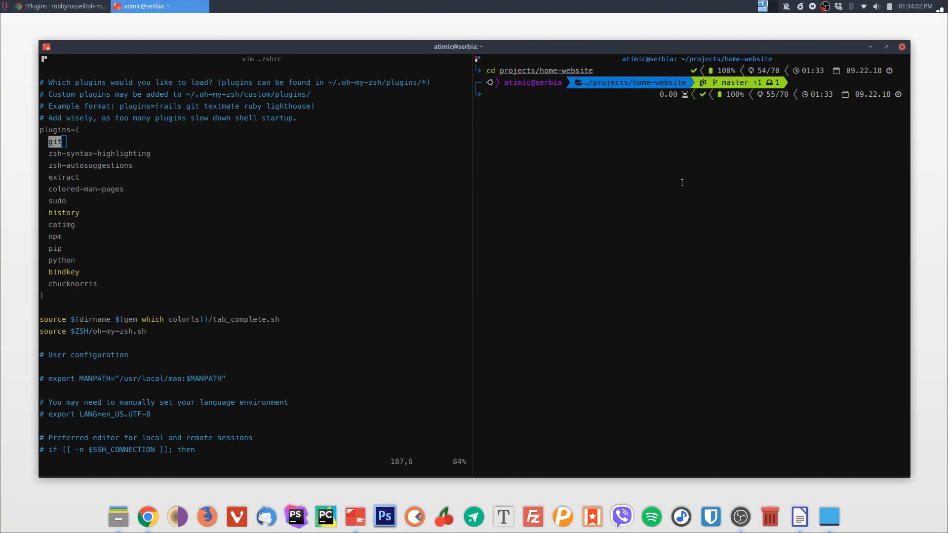
- Run gst for git status and list git aliases with alias | grep current
type("gst")
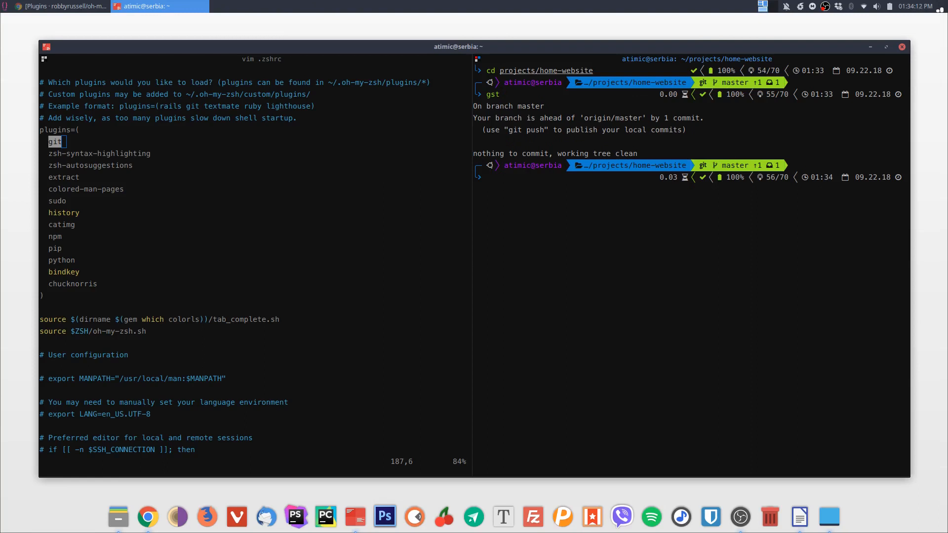
type("alias | grep current")
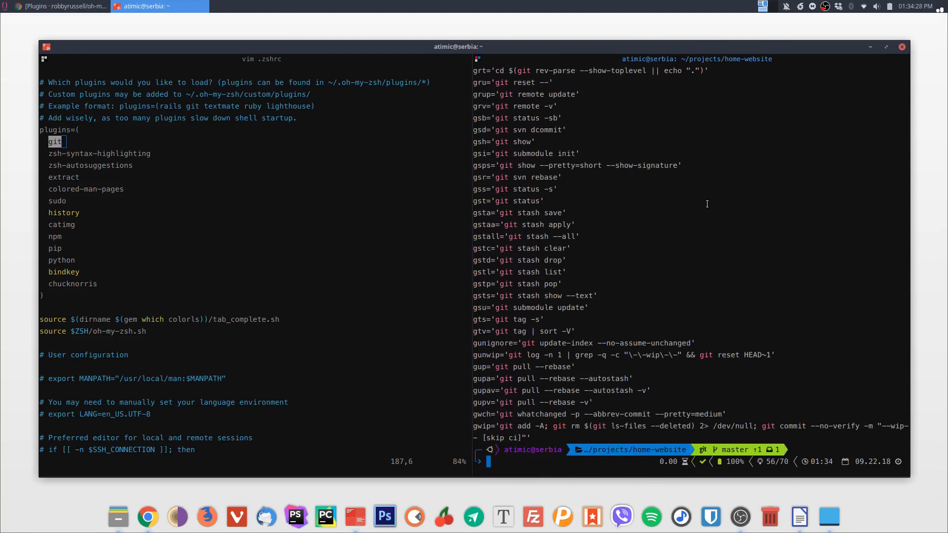
left_click(61, 6)
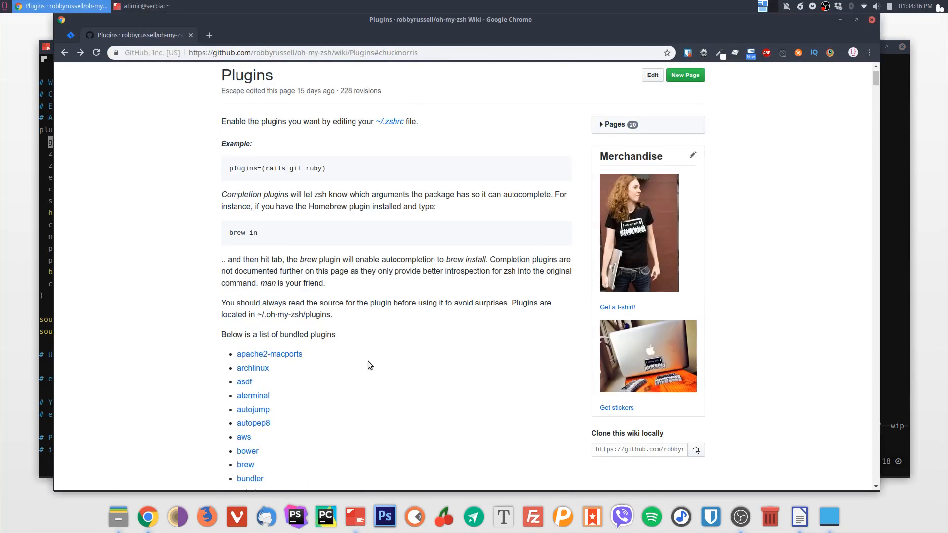
scroll("down", 3)
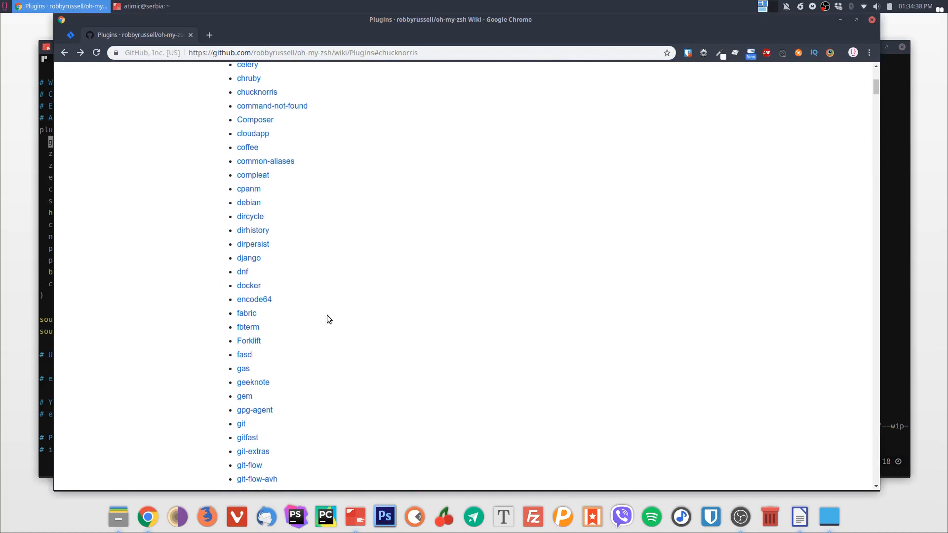
left_click(241, 423)
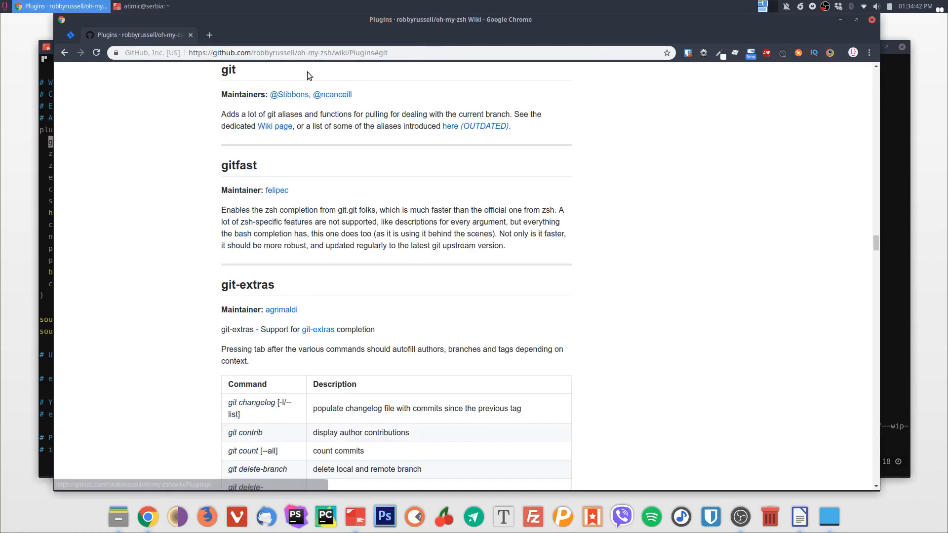
mouse_move(274, 127)
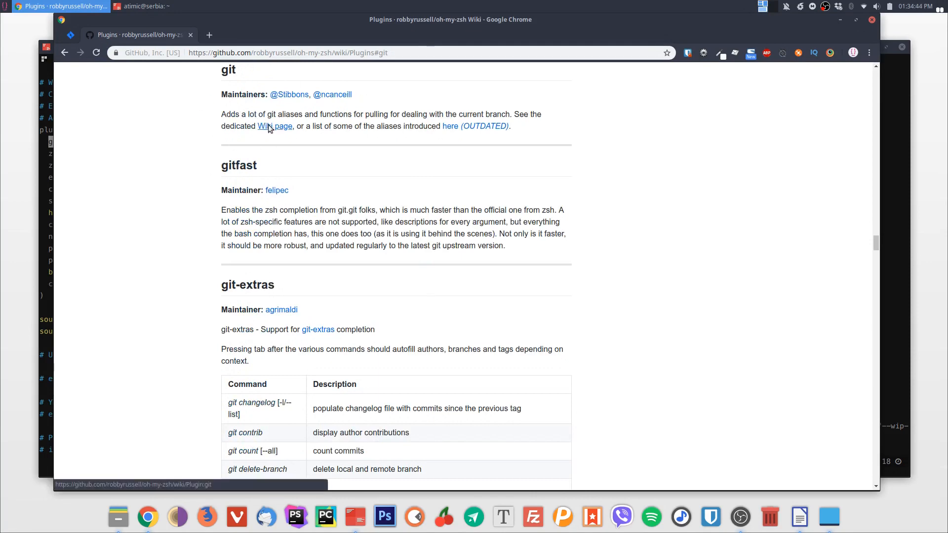
left_click(275, 125)
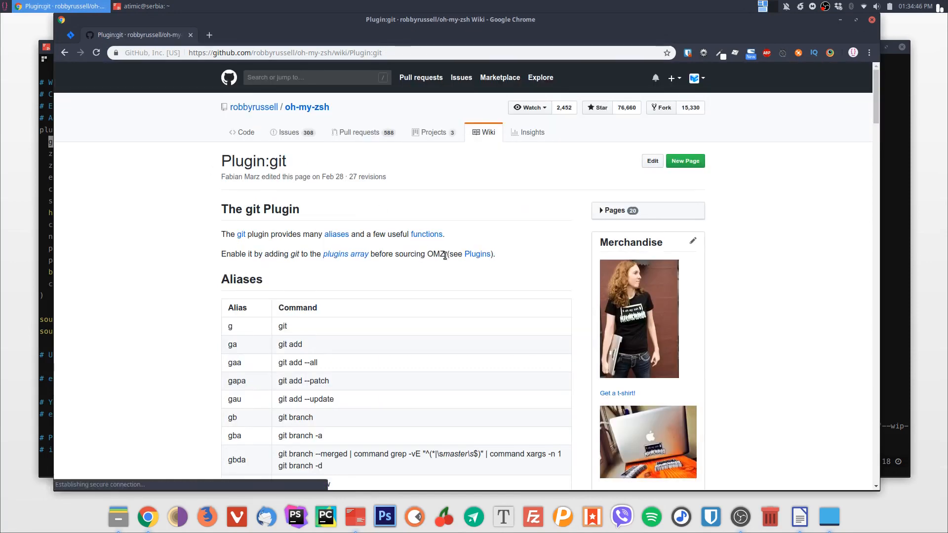
scroll("down", 3)
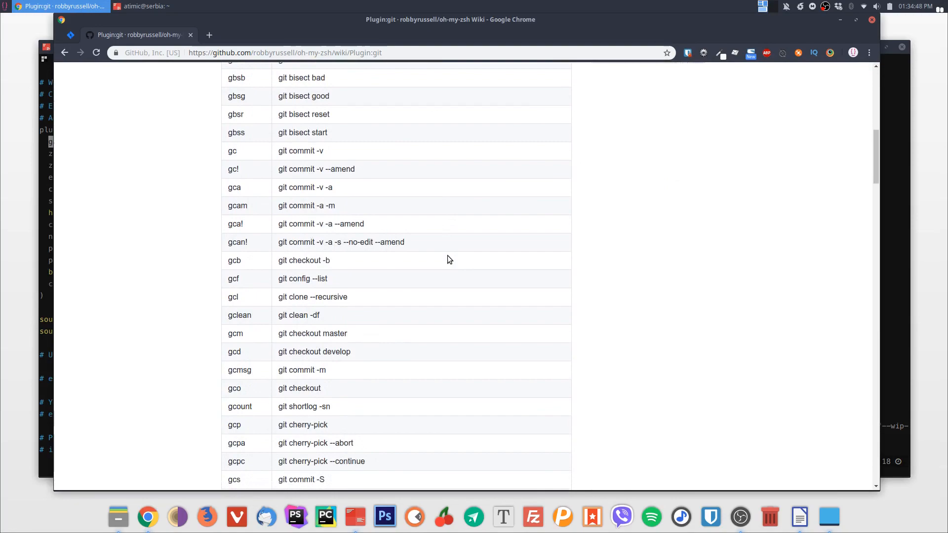
scroll("down", 3)
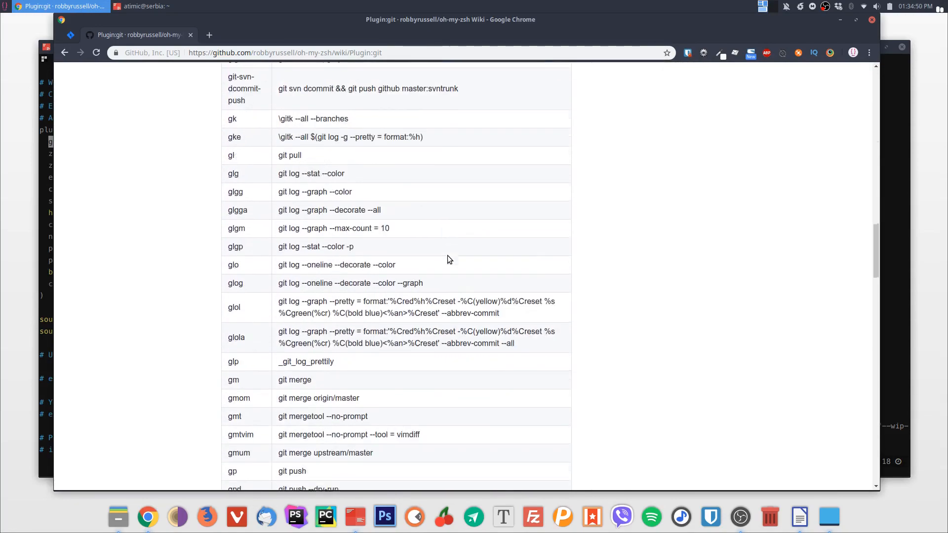
scroll("down", 3)
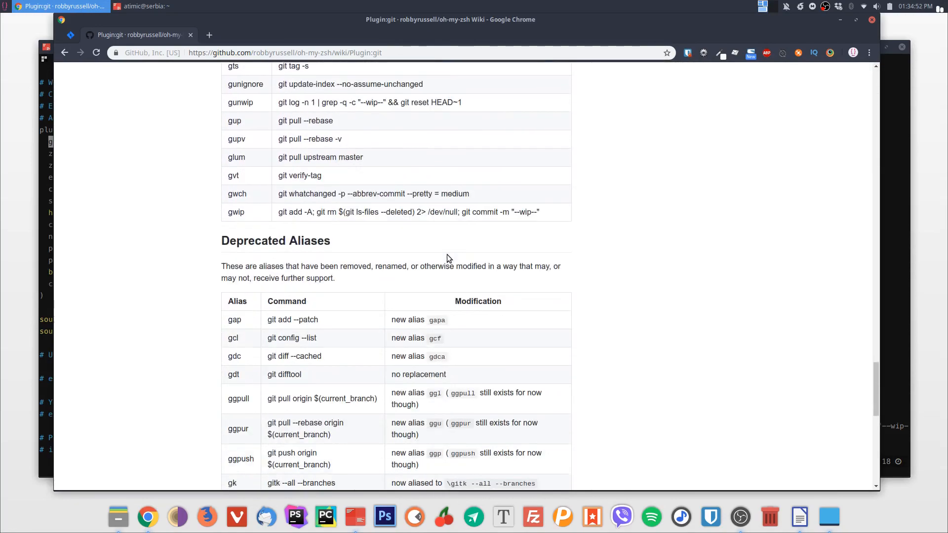
scroll("down", 3)
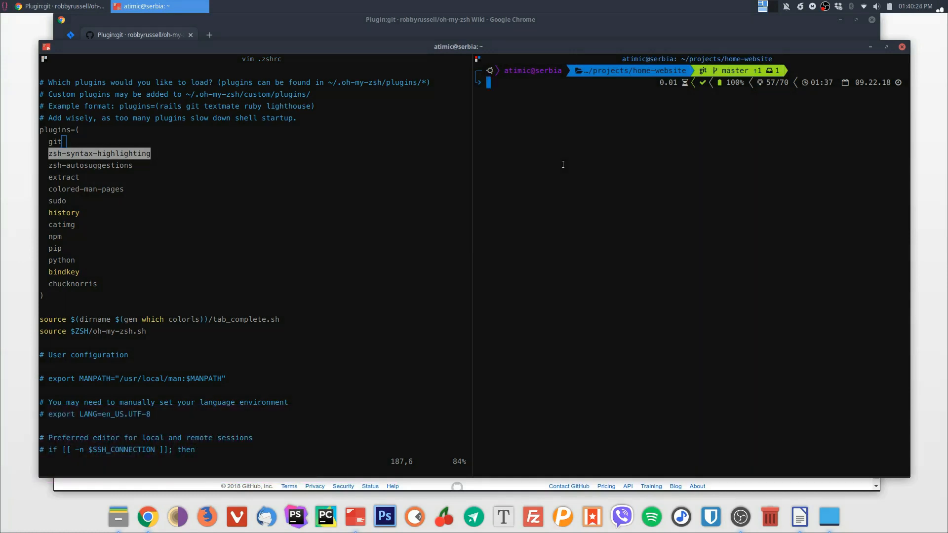
type("cat license.txt | grep -i gnu")
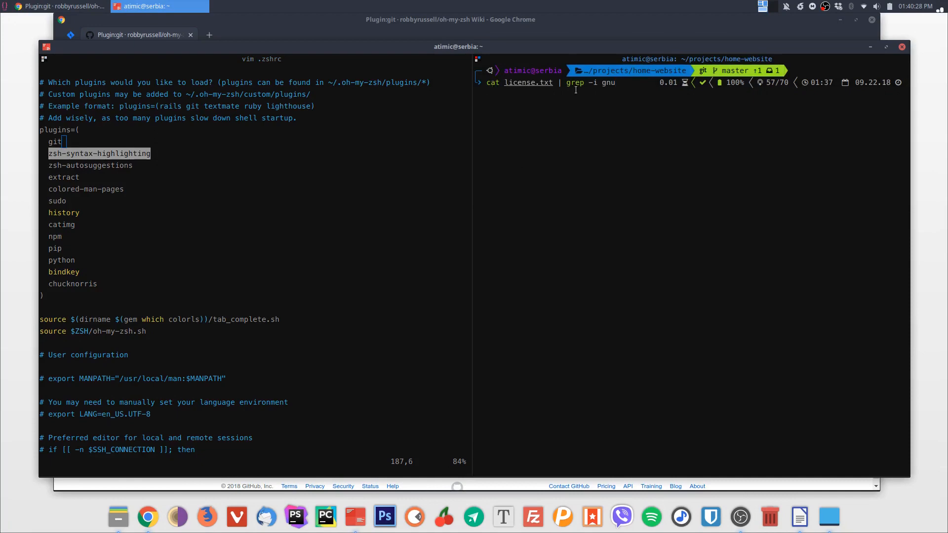
mouse_move(639, 130)
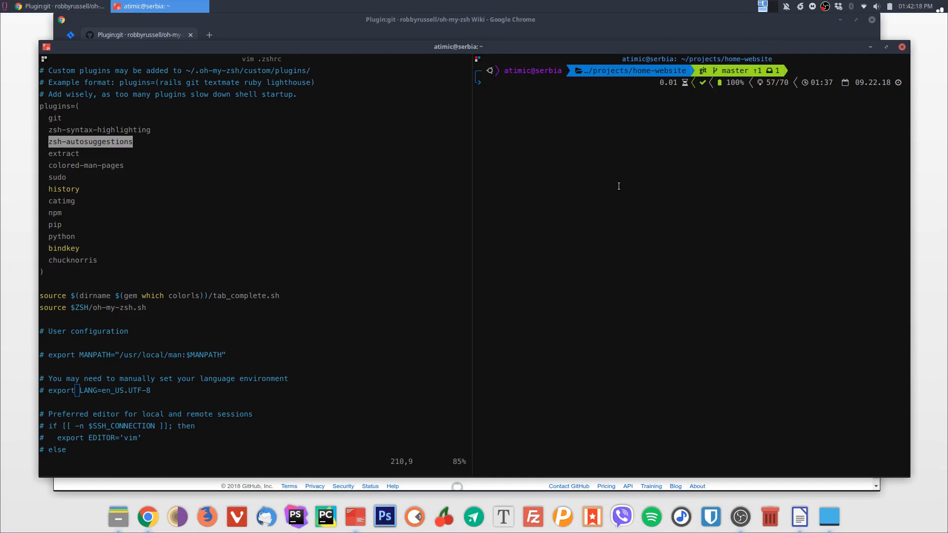
- cd home, then cd projects/home-website using the autosuggested path
type("cd")
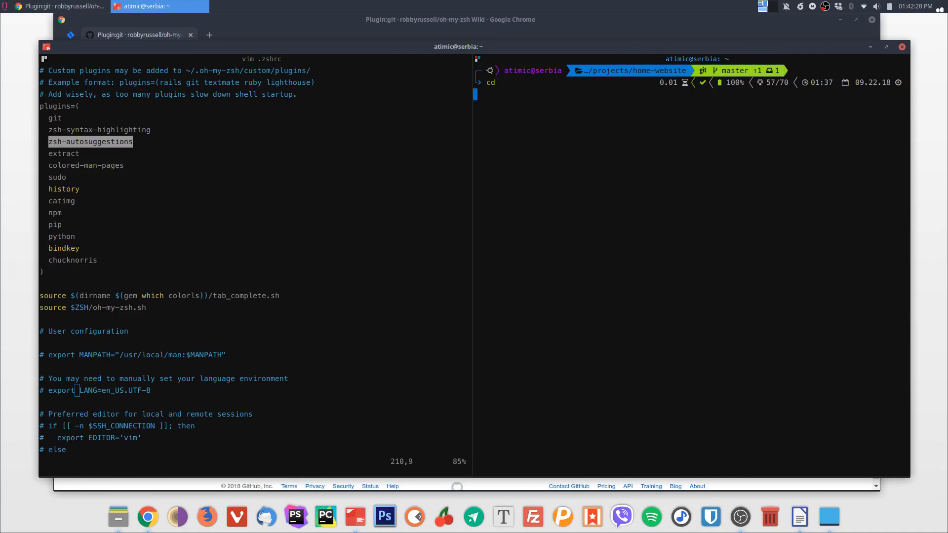
type("cd projects/home-website")
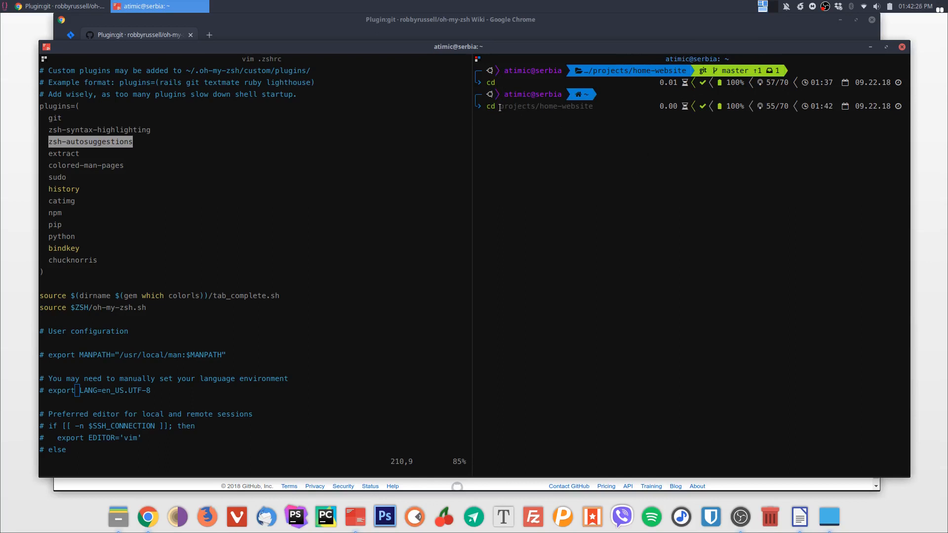
double_click(543, 106)
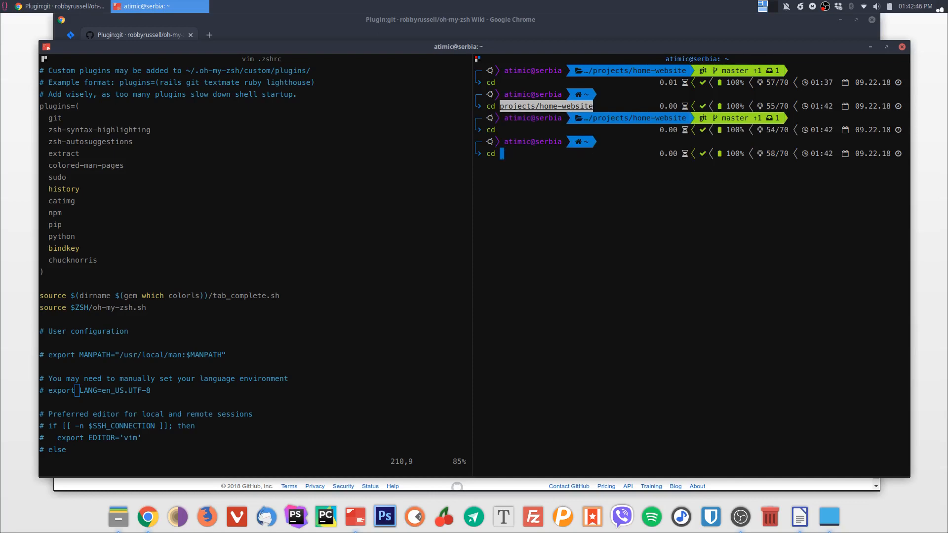
scroll("down", 3)
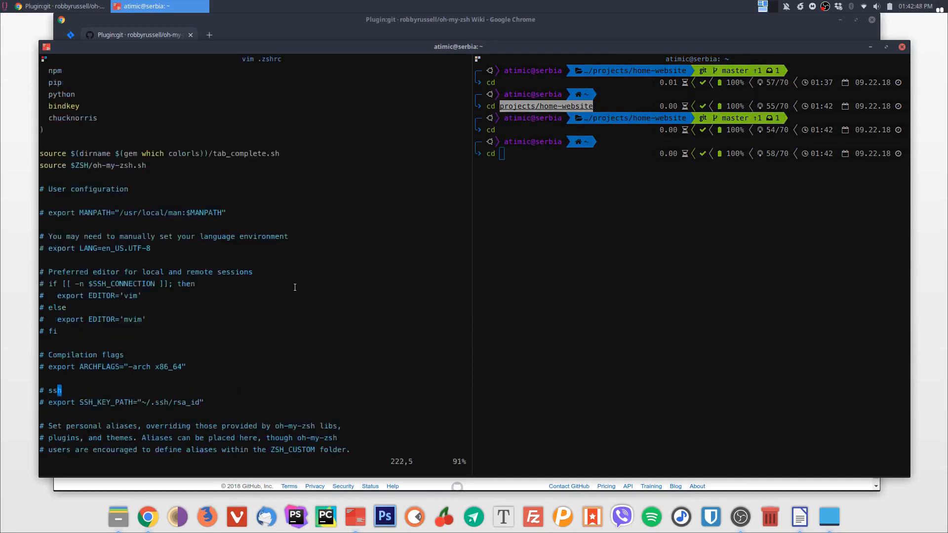
scroll("down", 3)
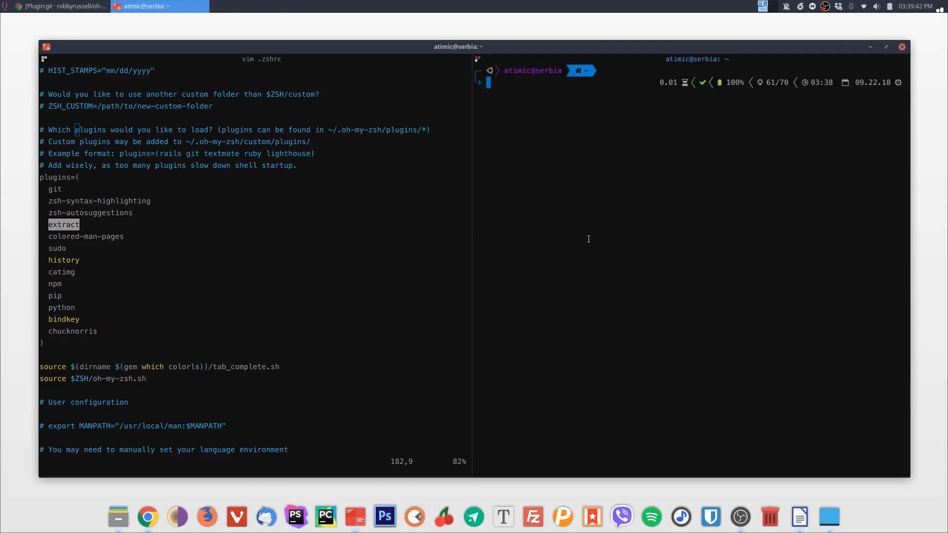
- Make test folder, create testfile{1..100}.txt, tar them into archive.tar.gz, remove them and extract the archive
type("mkdir test")
type("cd tes")
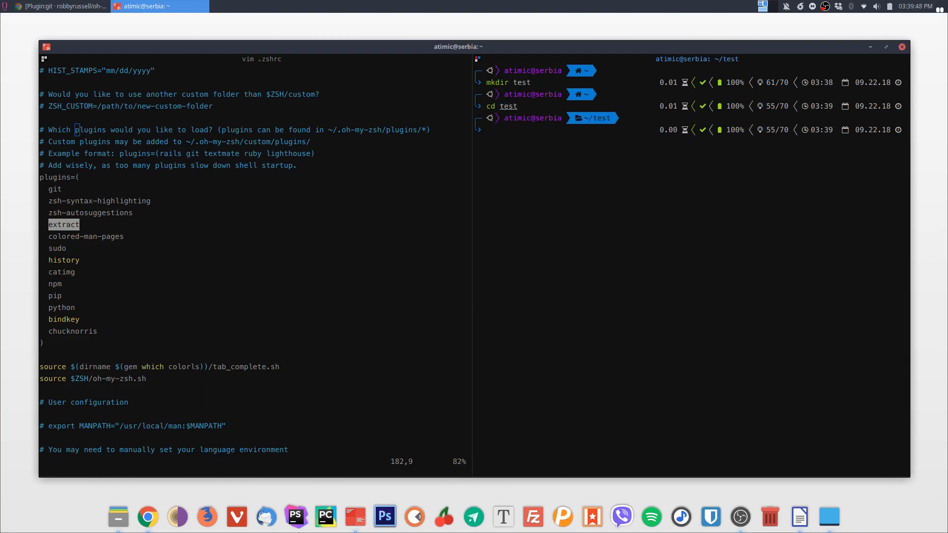
type("touch testfile{1..100}.txt")
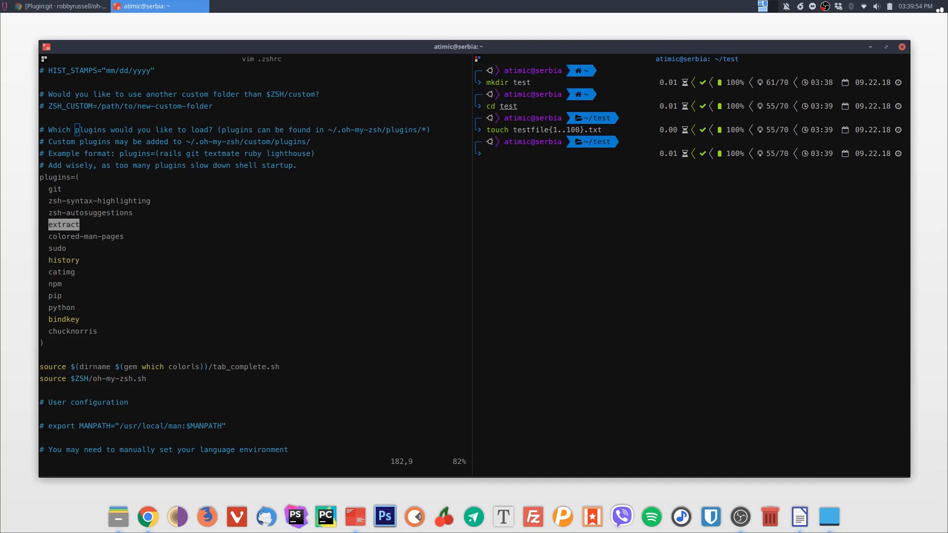
type("ls")
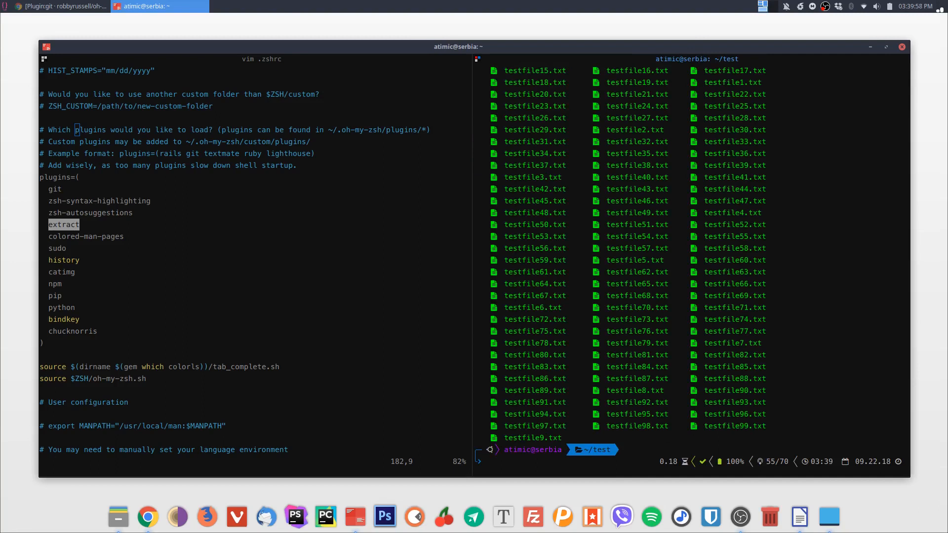
type("tar czvf archive.tar.gz *")
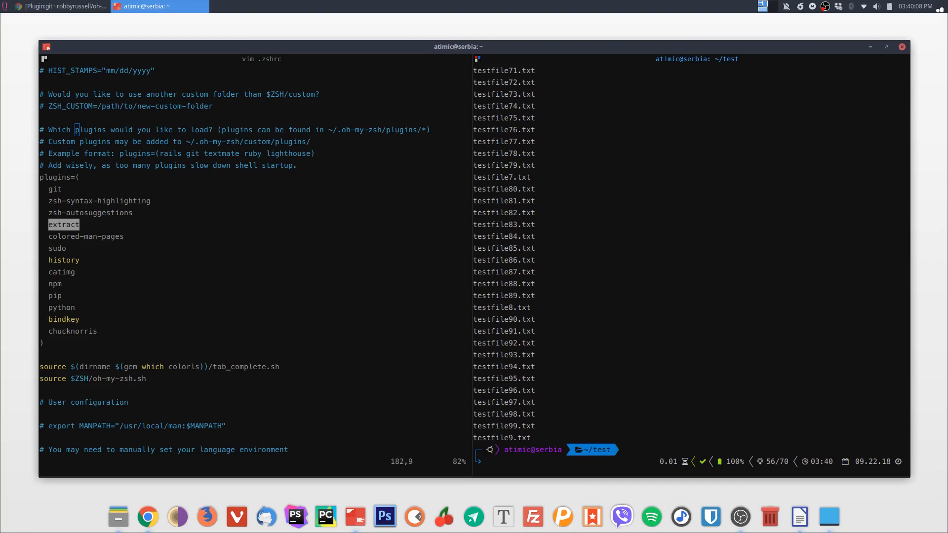
type("rm testfile{1..100}.txt")
type("ls")
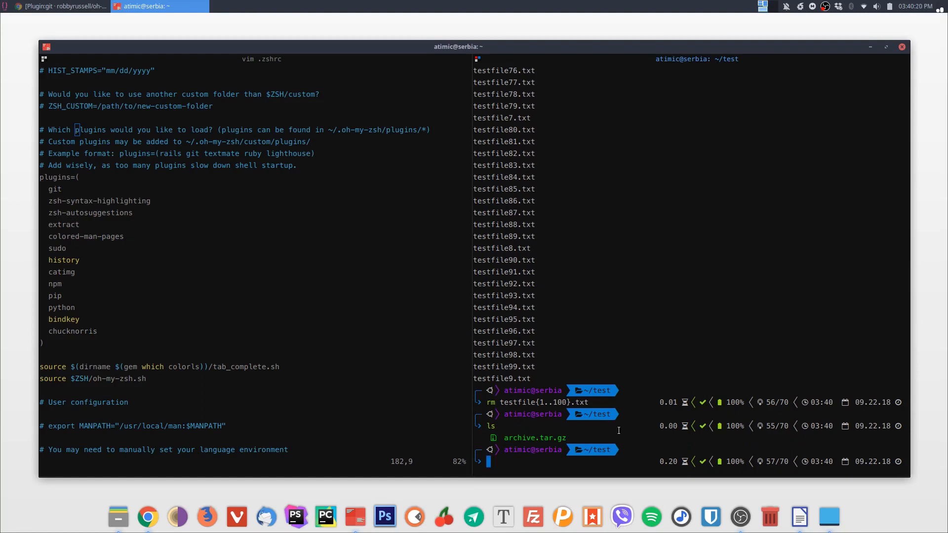
type("extract ./archive.tar.gz")
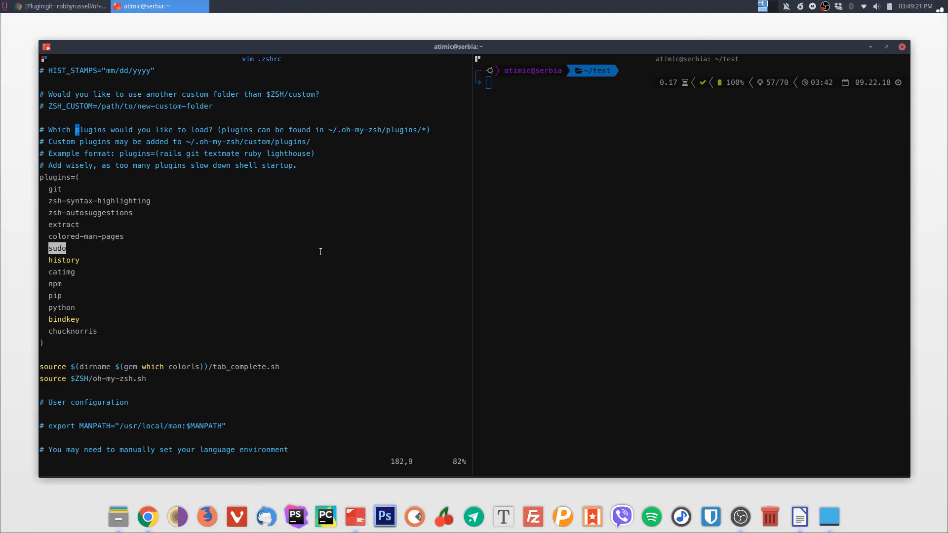
type("apt install vim")
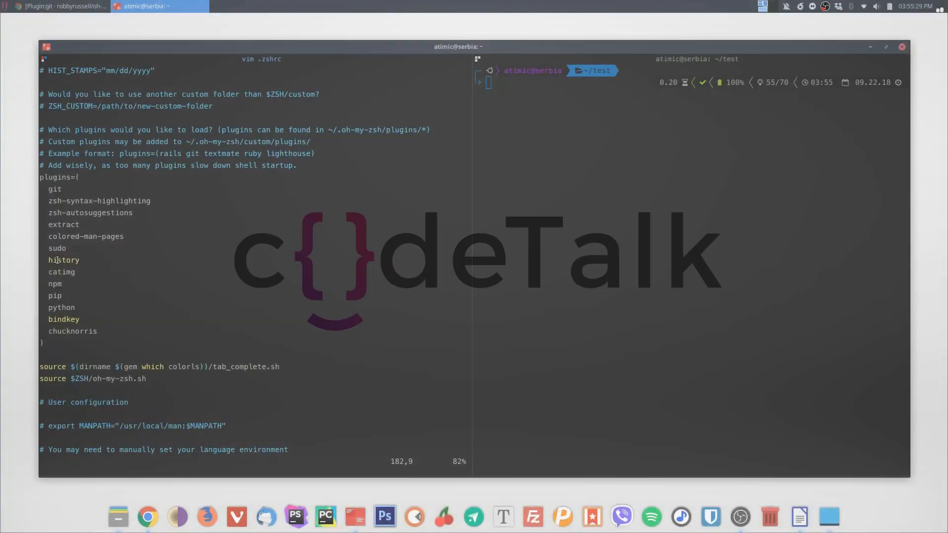
- Show numbered history with h and rerun entry !2827, the ls command
double_click(63, 260)
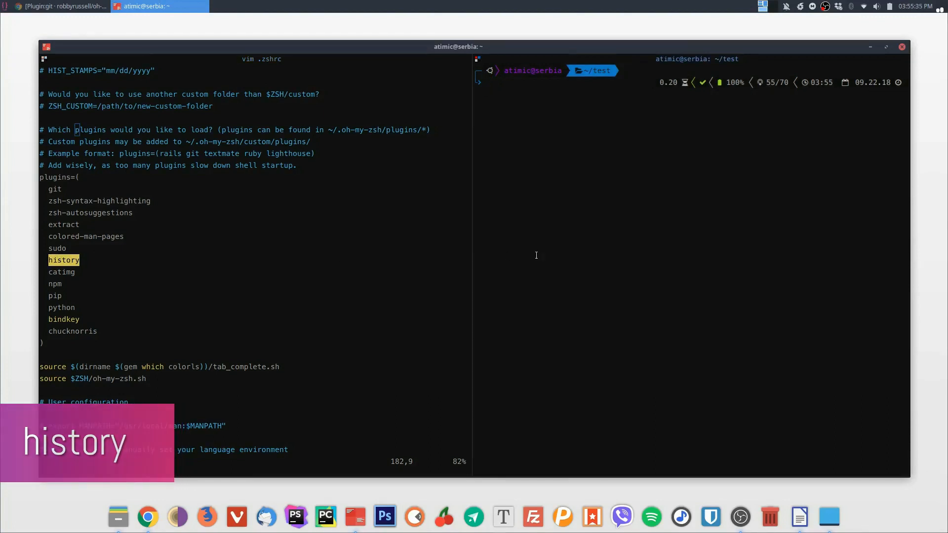
type("h")
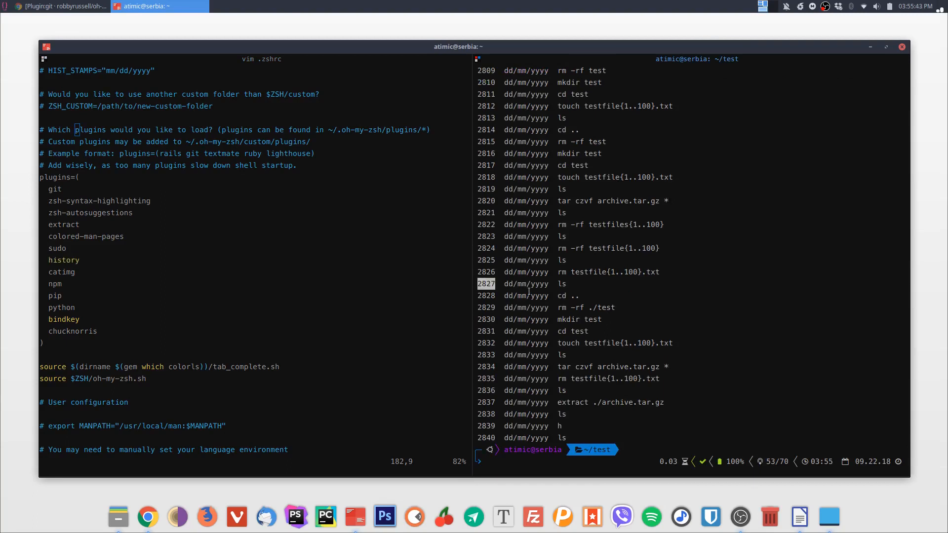
type("!2827")
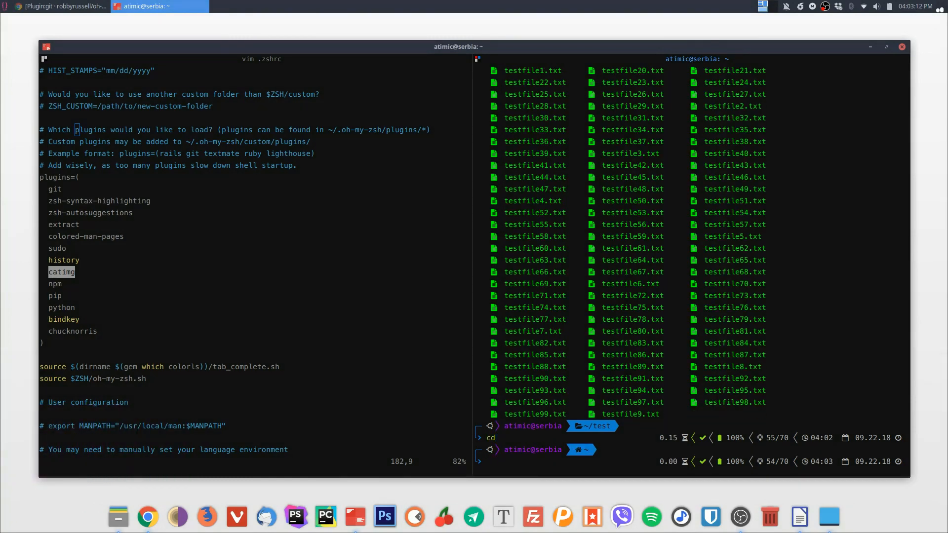
- Render ./logo.png as coloured pixel art with catimg
type("catimg ./logo.png")
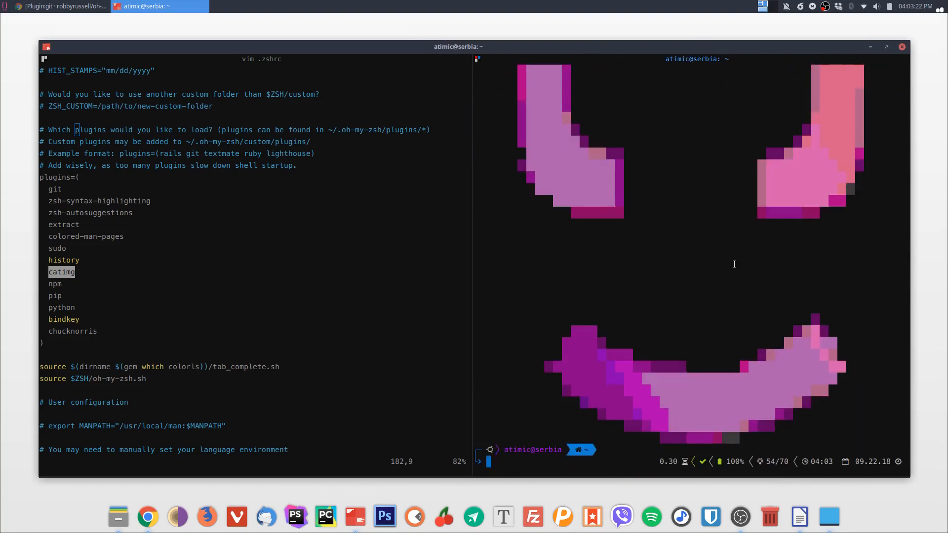
mouse_move(730, 266)
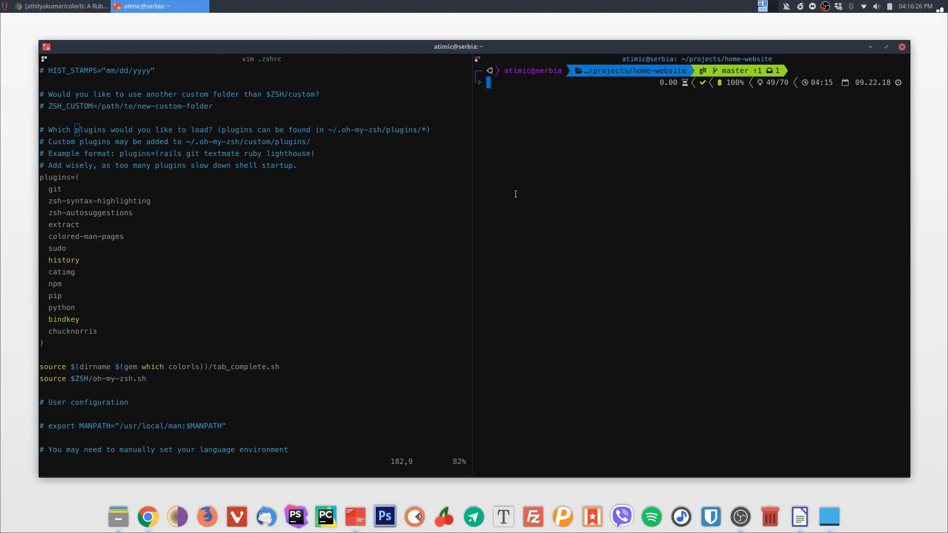
- Type sudo apt install ruby-full, then list projects/home-website files with colorls
type("sudo apt install ruby-full")
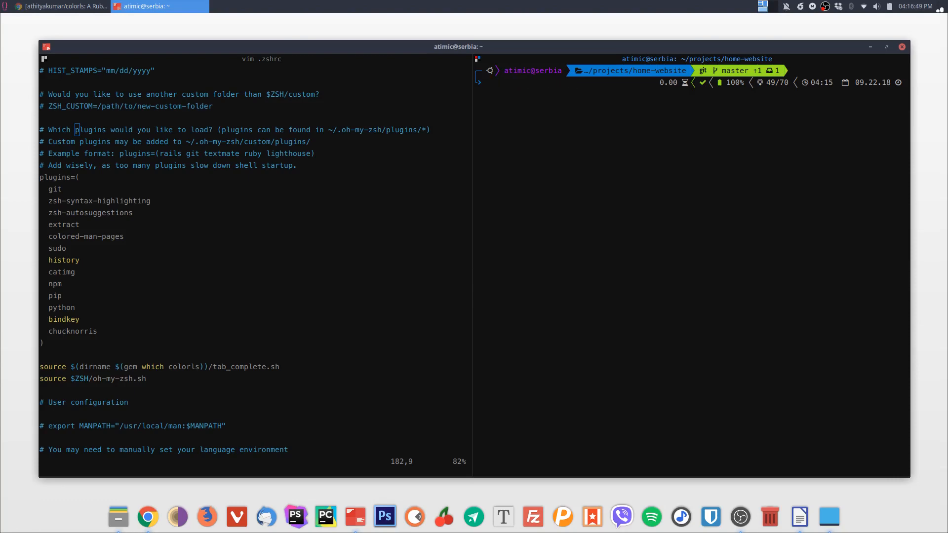
type("colorls")
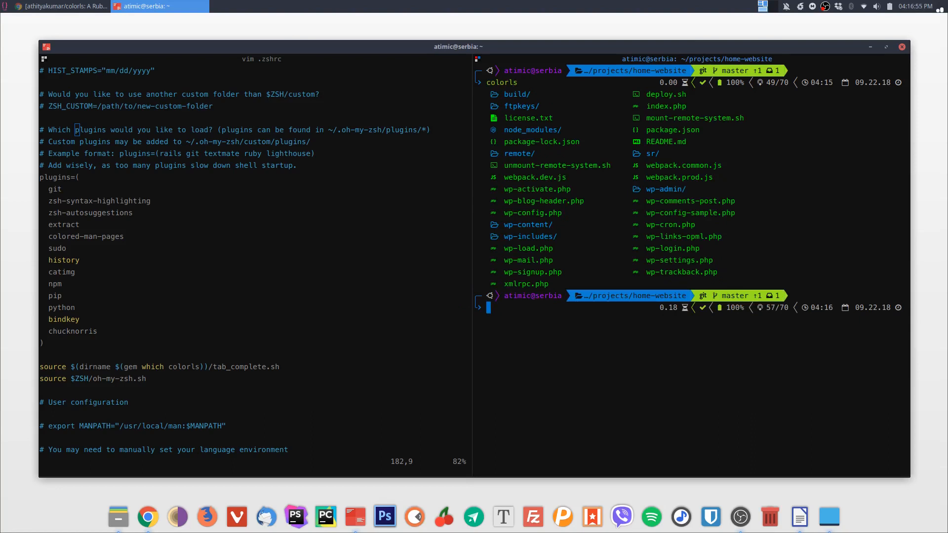
mouse_move(563, 162)
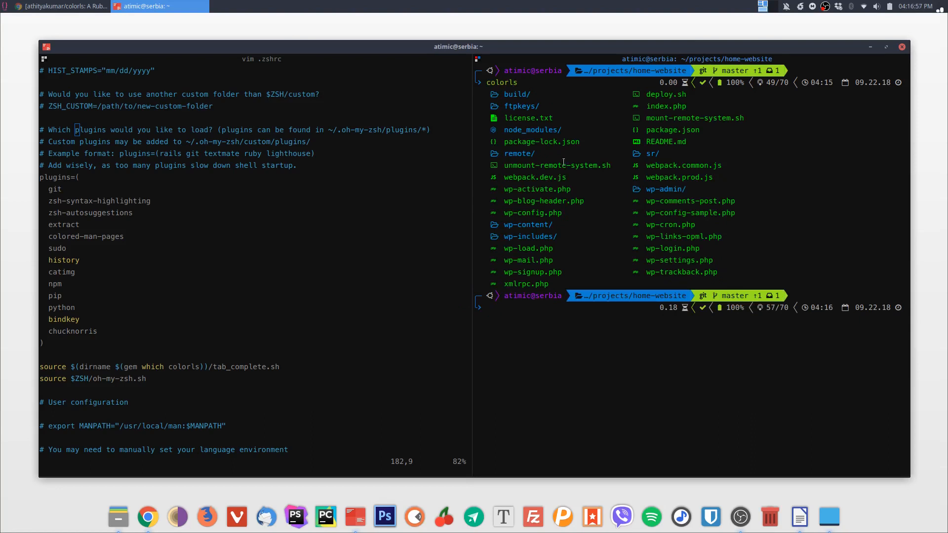
mouse_move(616, 219)
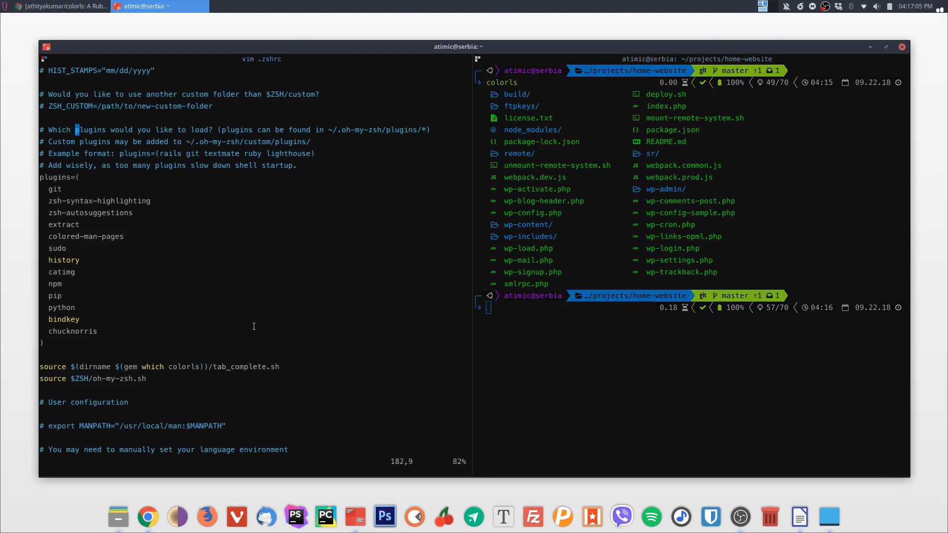
scroll("down", 3)
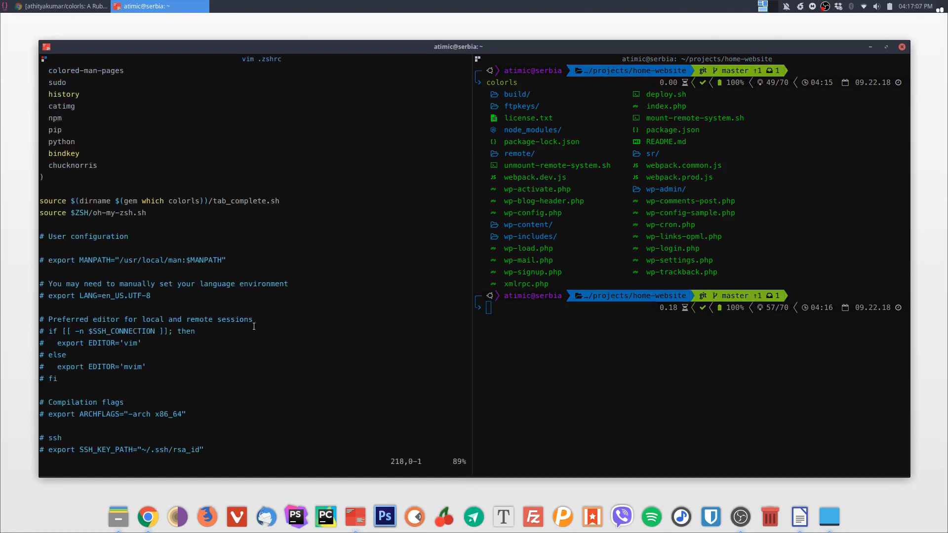
scroll("down", 3)
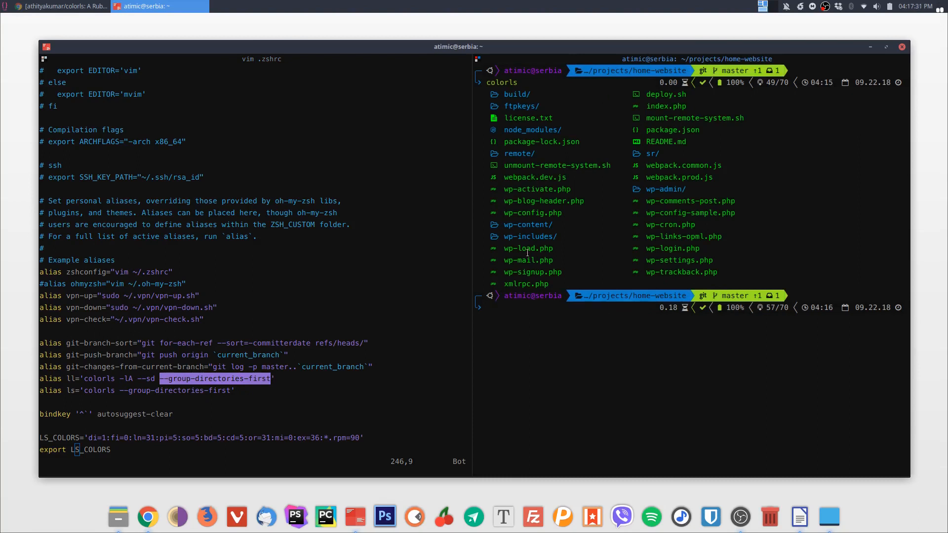
mouse_move(521, 95)
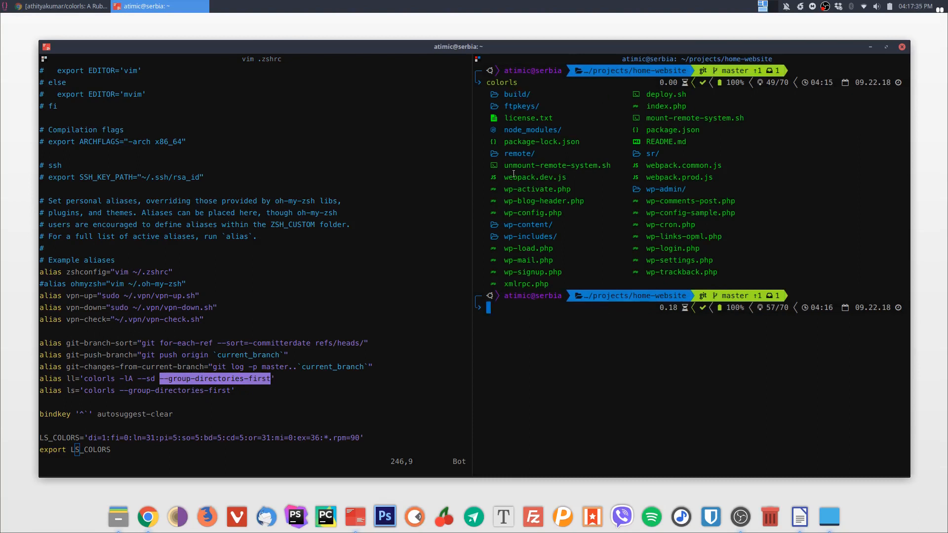
mouse_move(563, 341)
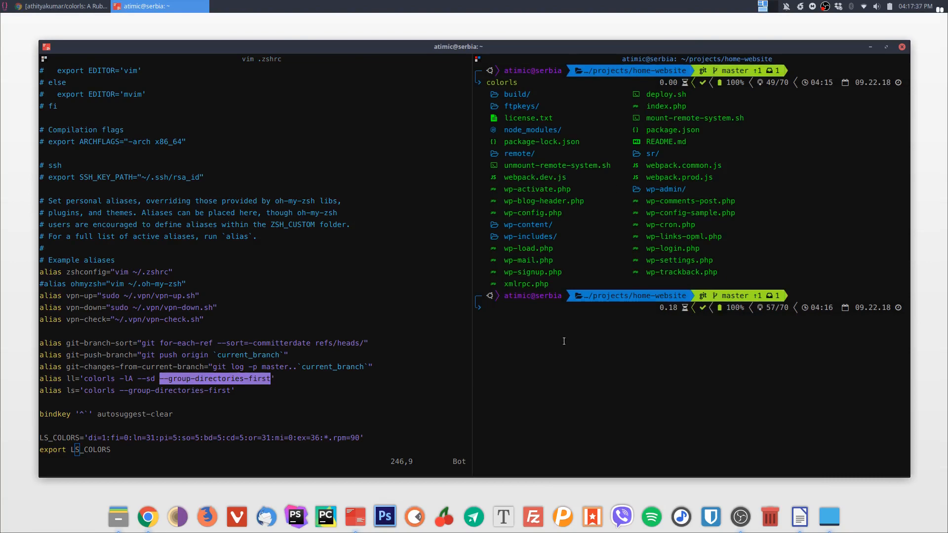